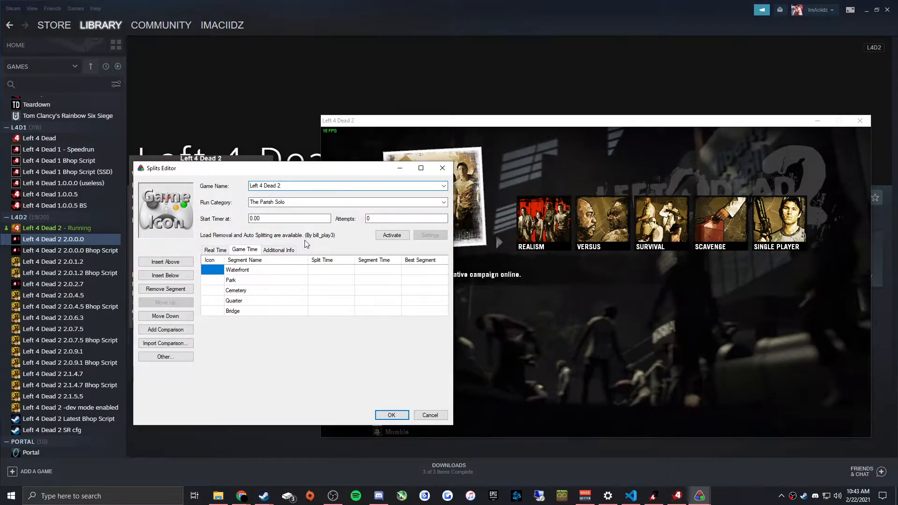
Activate load removal and auto splitting in the Splits Editor and reposition its window.
click(392, 235)
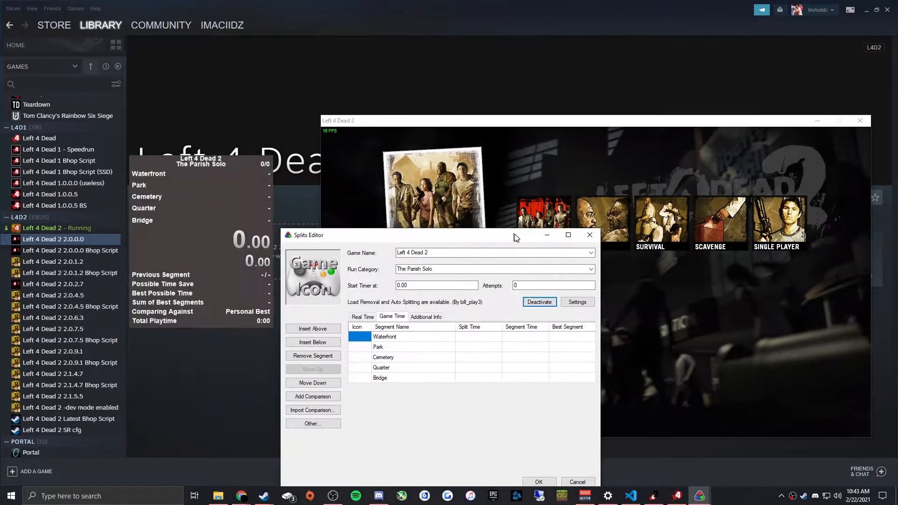
drag(515, 234, 468, 225)
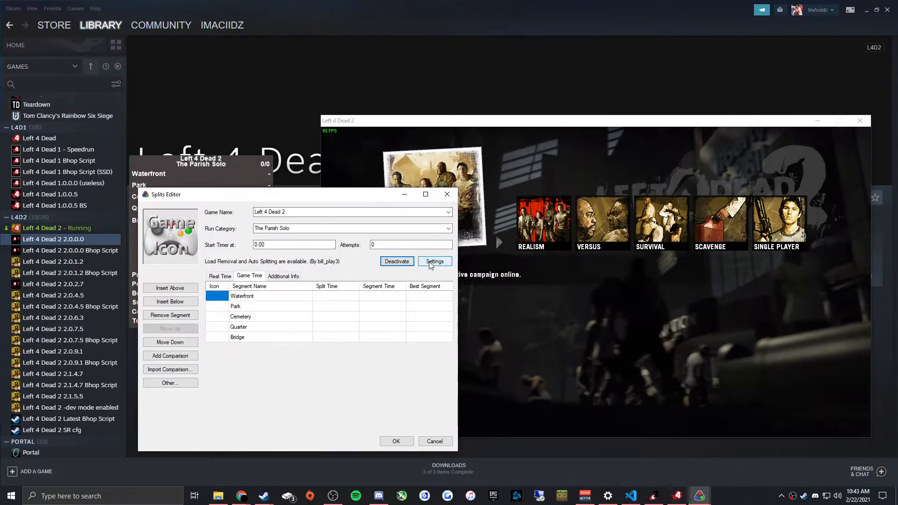
click(434, 261)
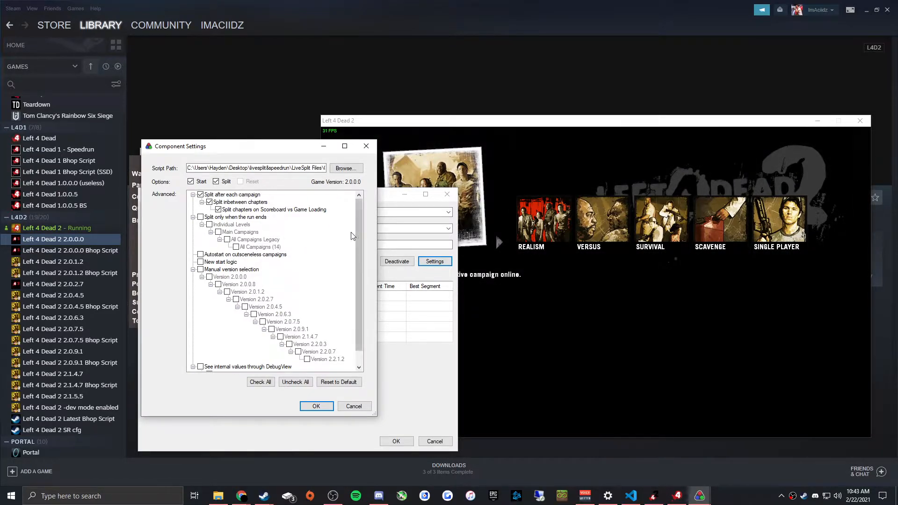
scroll(down, 3)
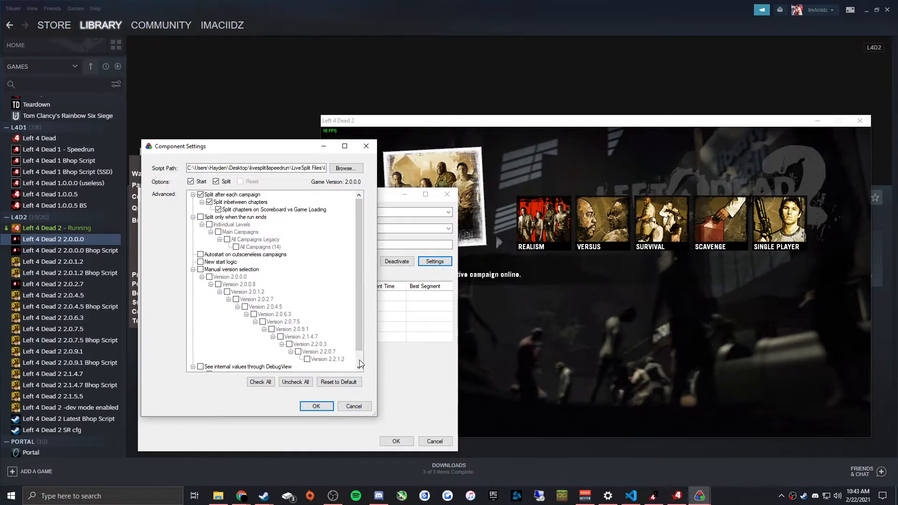
click(316, 406)
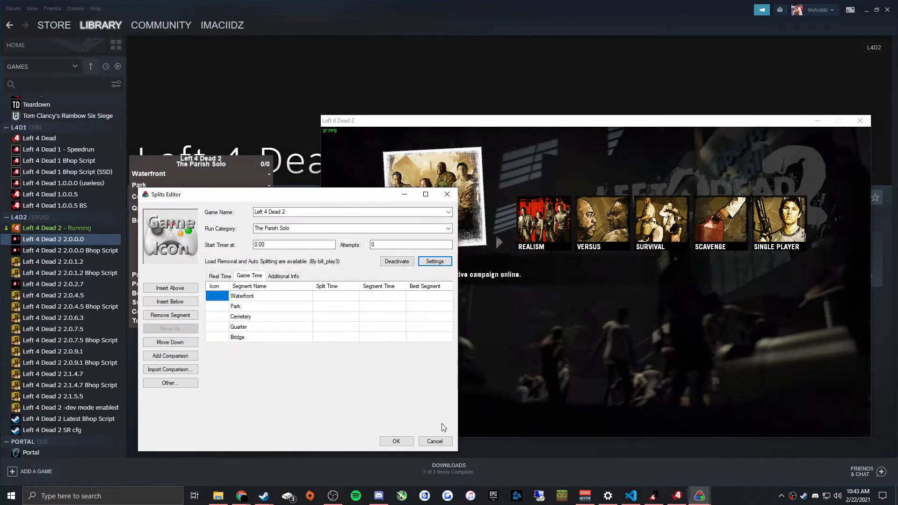
click(396, 261)
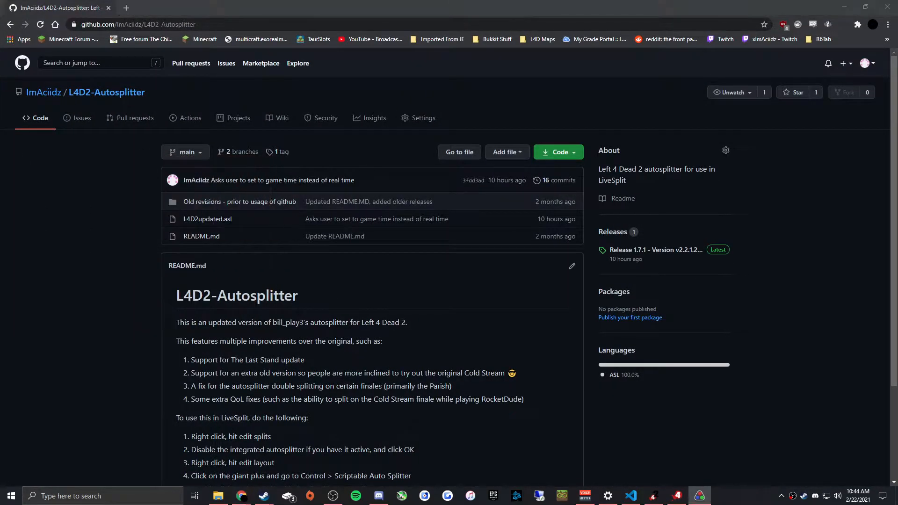
Scroll the L4D2-Autosplitter repository and open its Release 1.7.1 page.
scroll(down, 3)
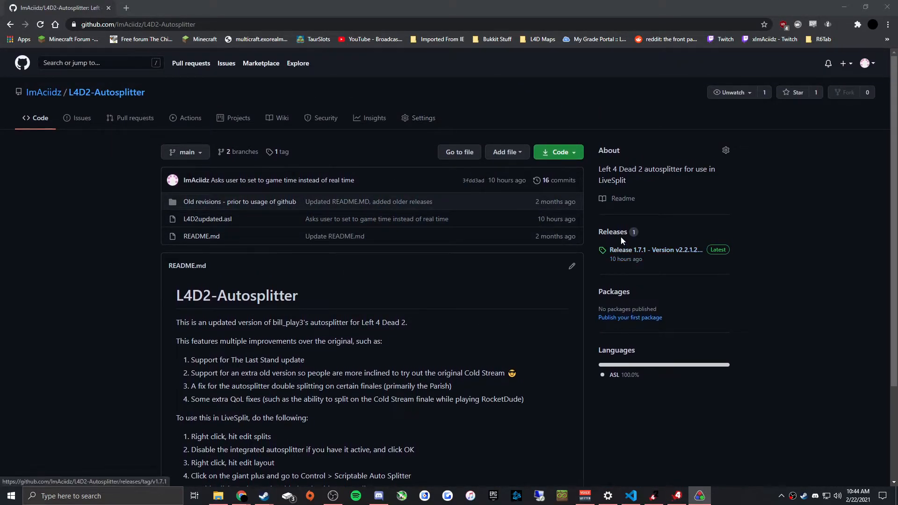
mouse_move(619, 240)
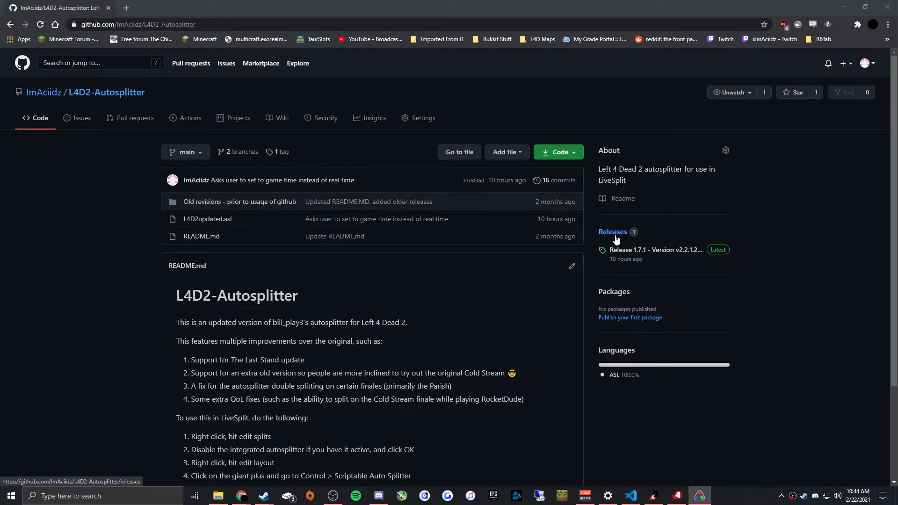
mouse_move(557, 439)
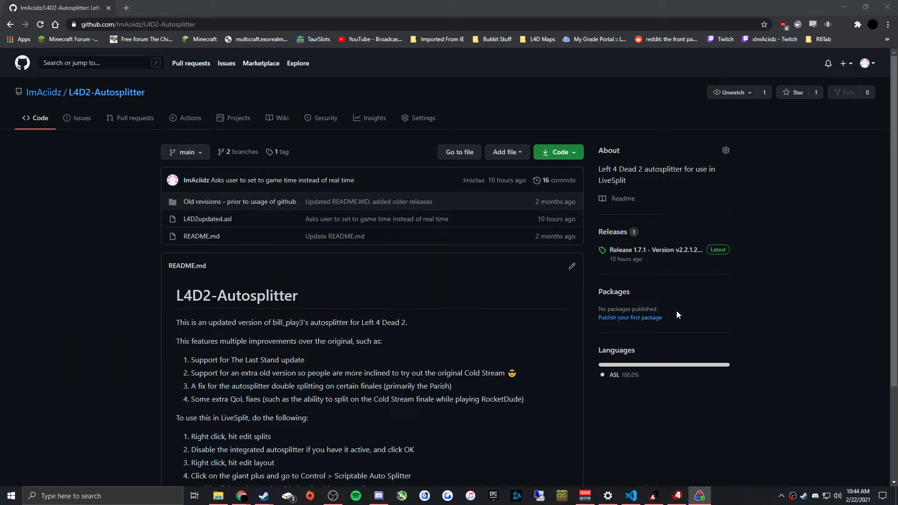
mouse_move(635, 257)
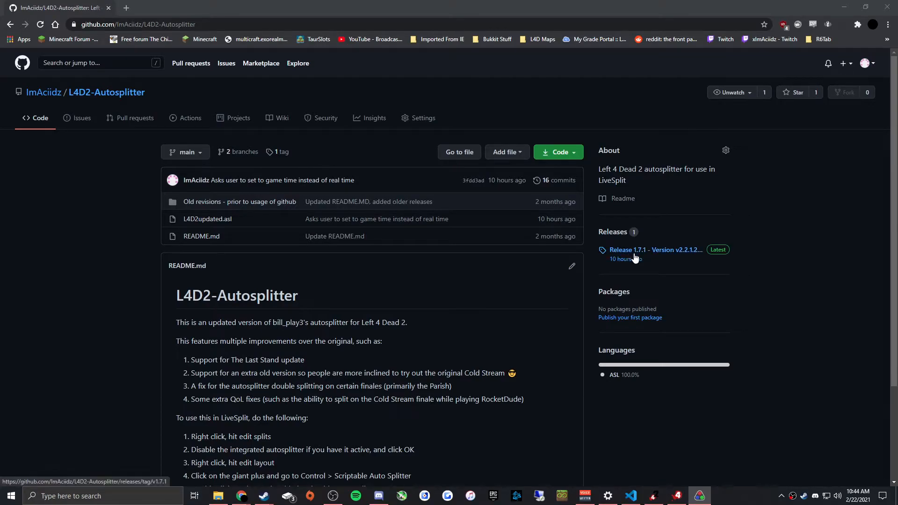
click(655, 249)
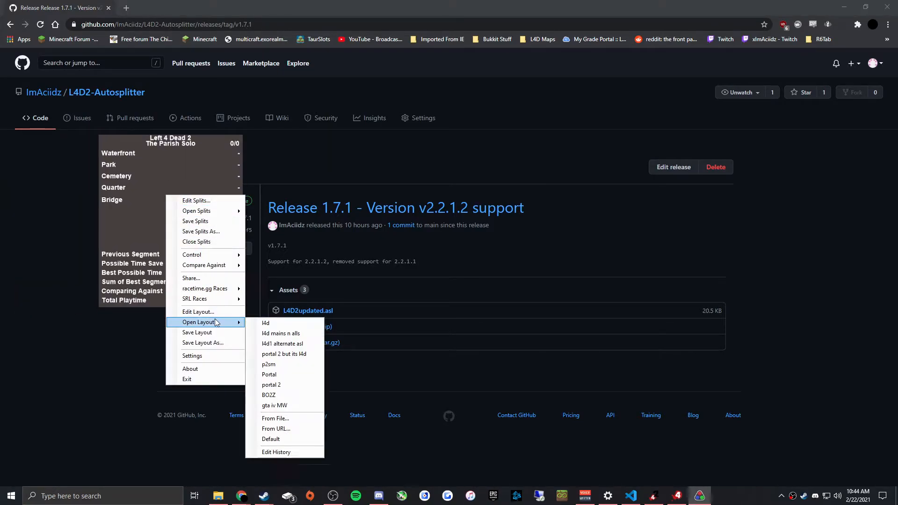
Open the layout's Scriptable Auto Splitter settings and expand the 'Split after each campaign' option.
click(198, 312)
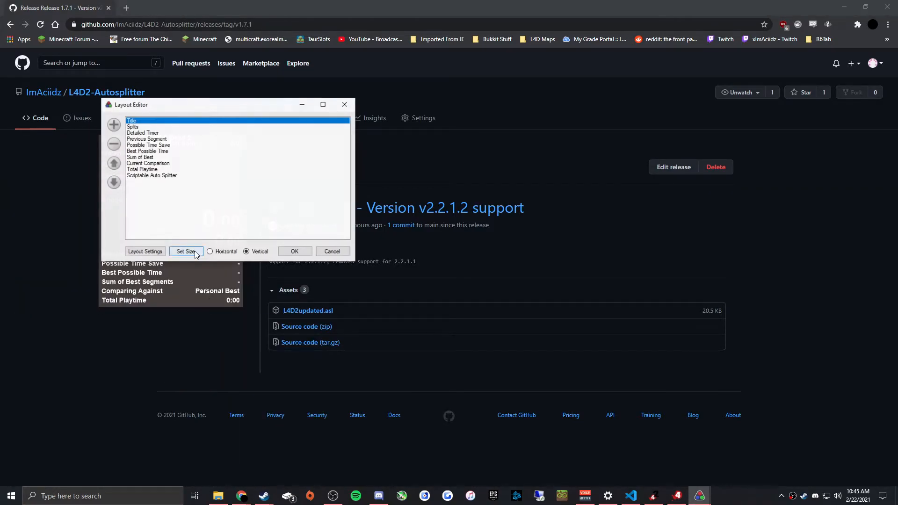
click(114, 125)
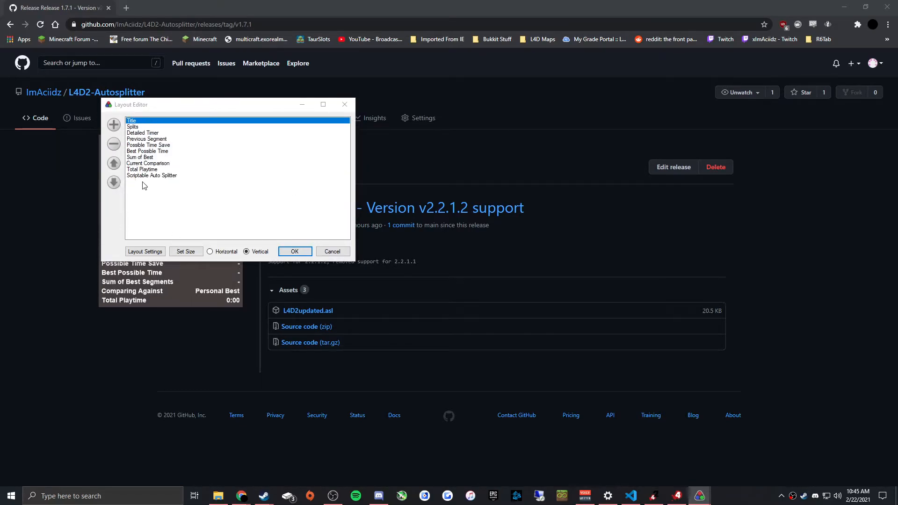
click(145, 251)
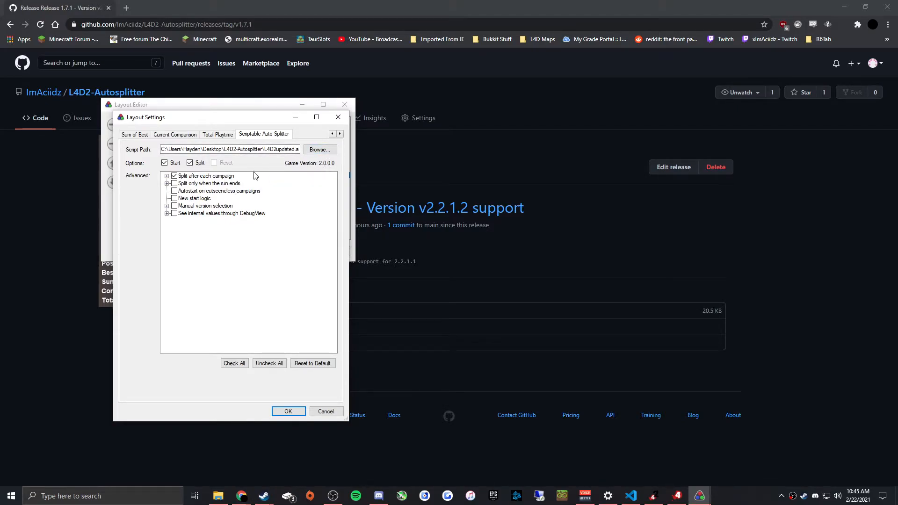
click(167, 176)
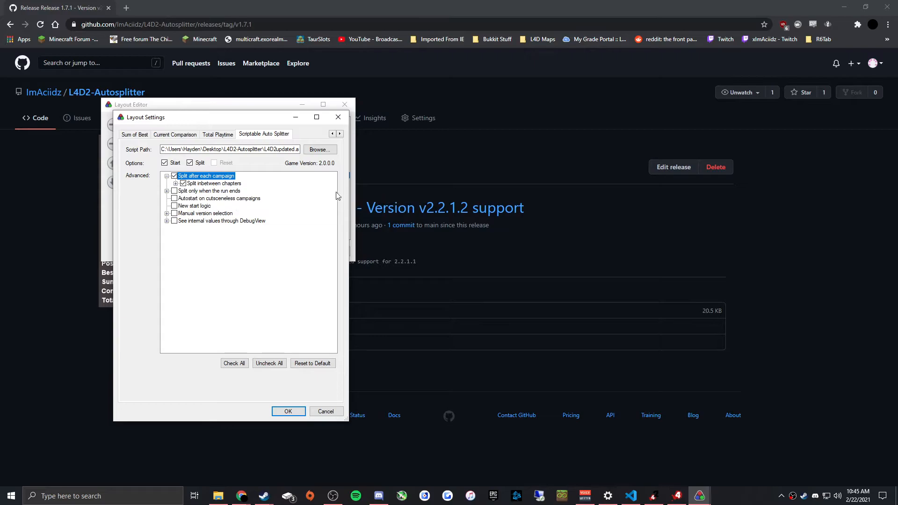
mouse_move(310, 328)
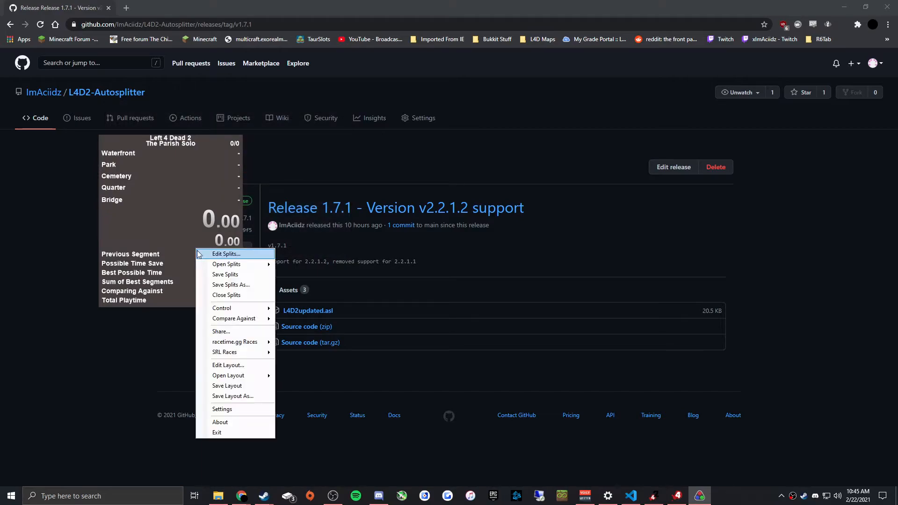
Choose Edit Splits from LiveSplit's context menu.
click(193, 238)
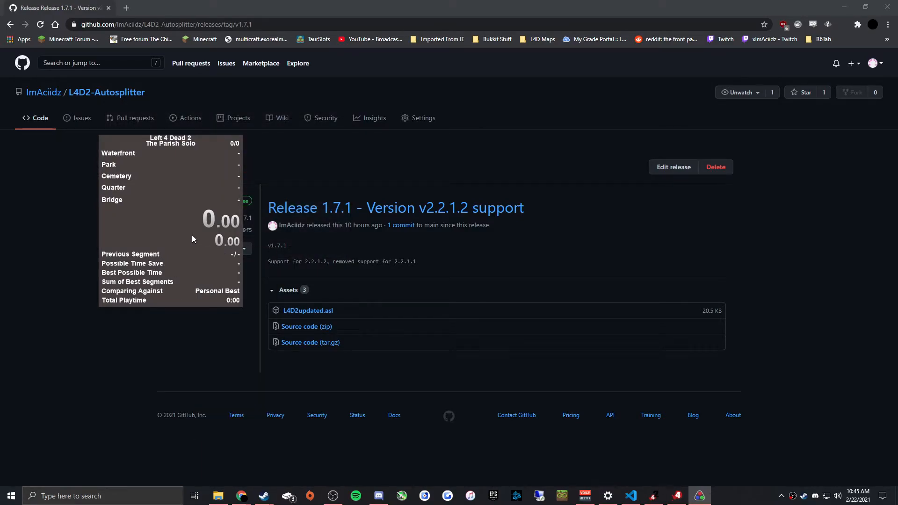
mouse_move(374, 258)
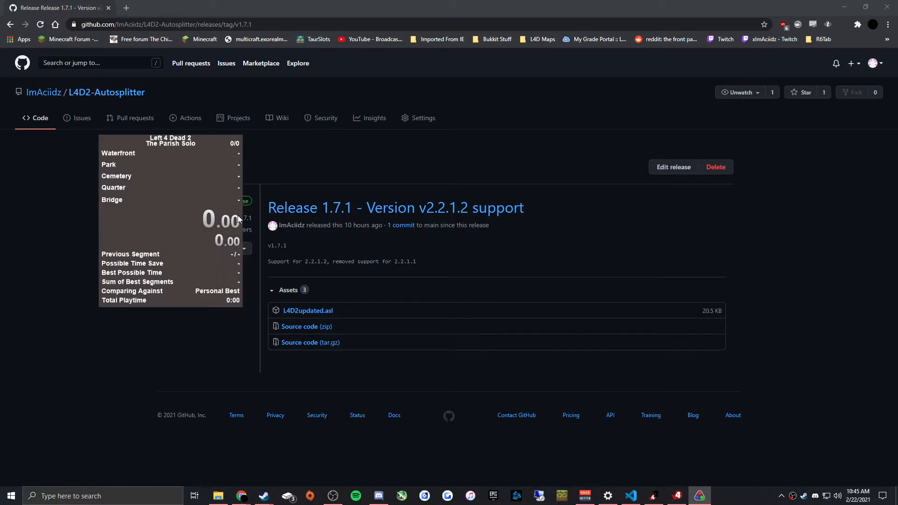
mouse_move(311, 185)
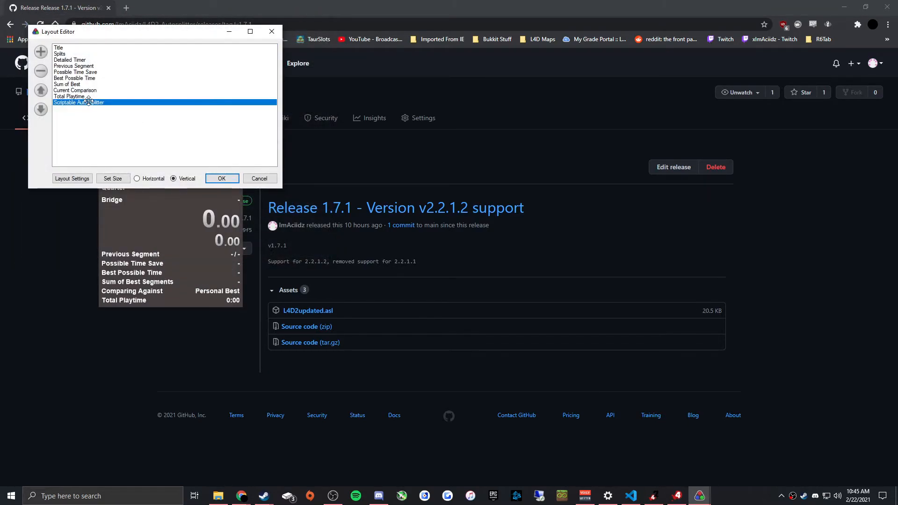
Expand the chapter-split and run-end sub-options in the Scriptable Auto Splitter tree.
click(72, 178)
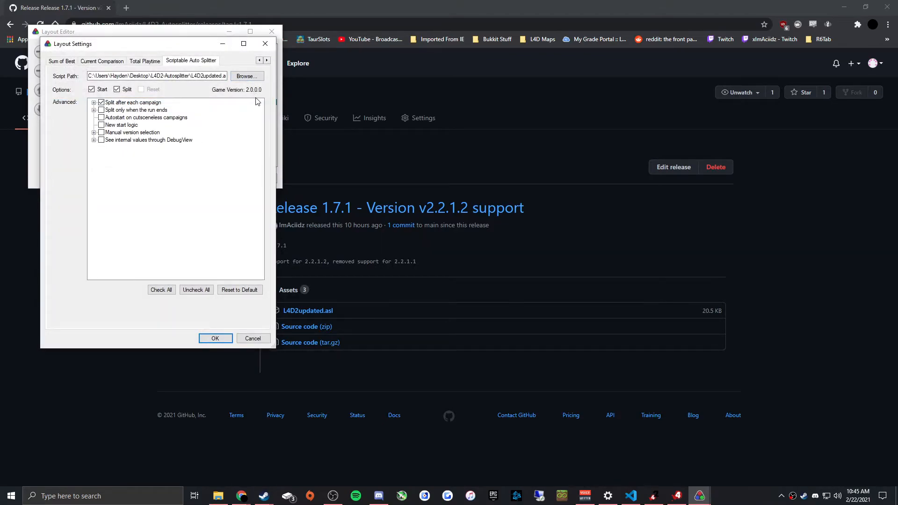
mouse_move(286, 118)
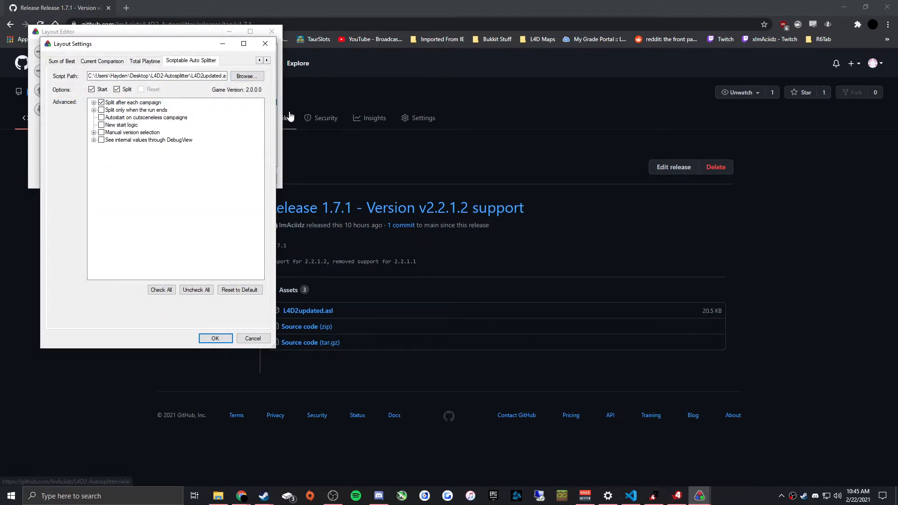
mouse_move(252, 96)
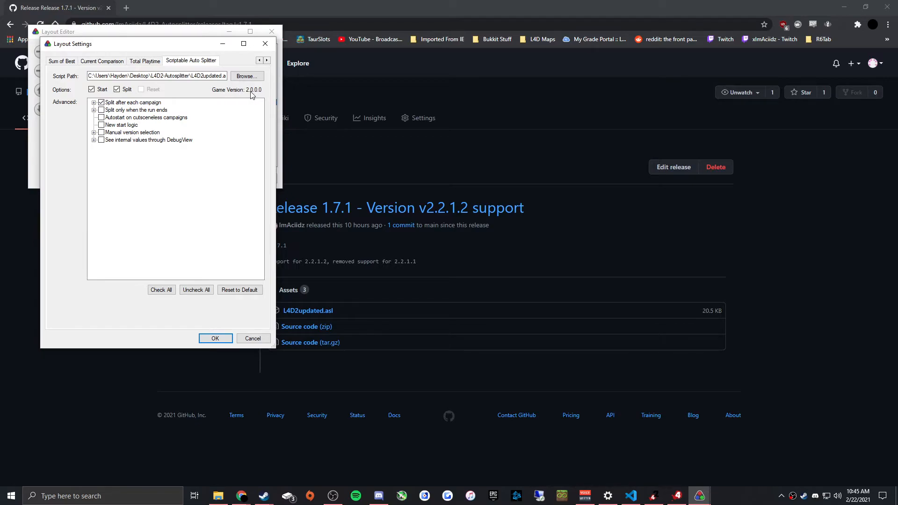
mouse_move(363, 315)
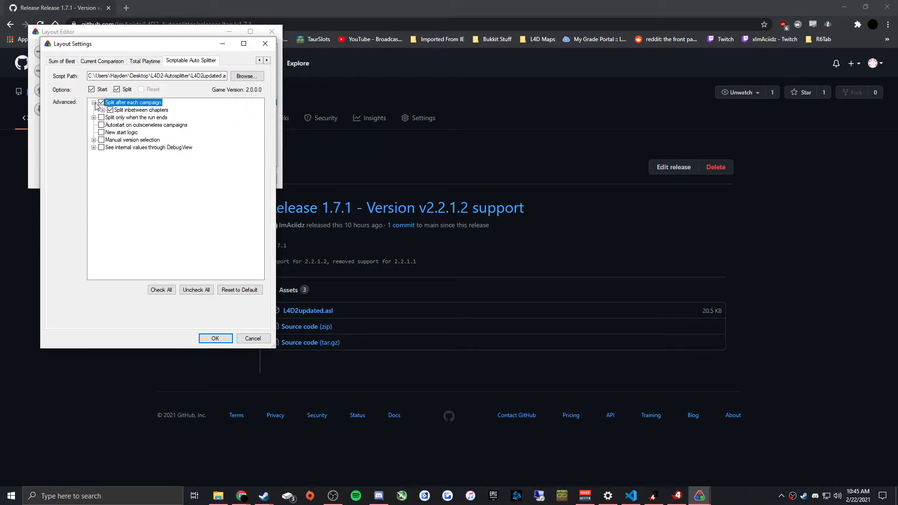
click(107, 110)
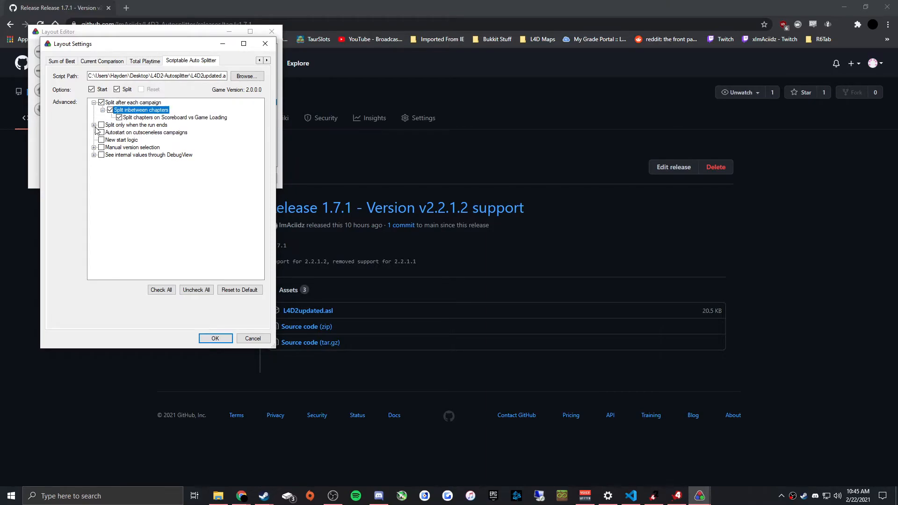
click(96, 125)
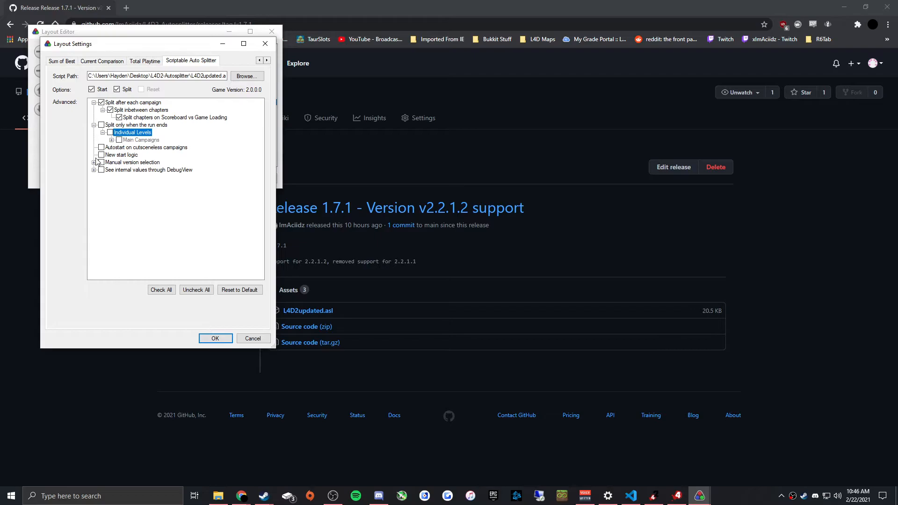
mouse_move(102, 156)
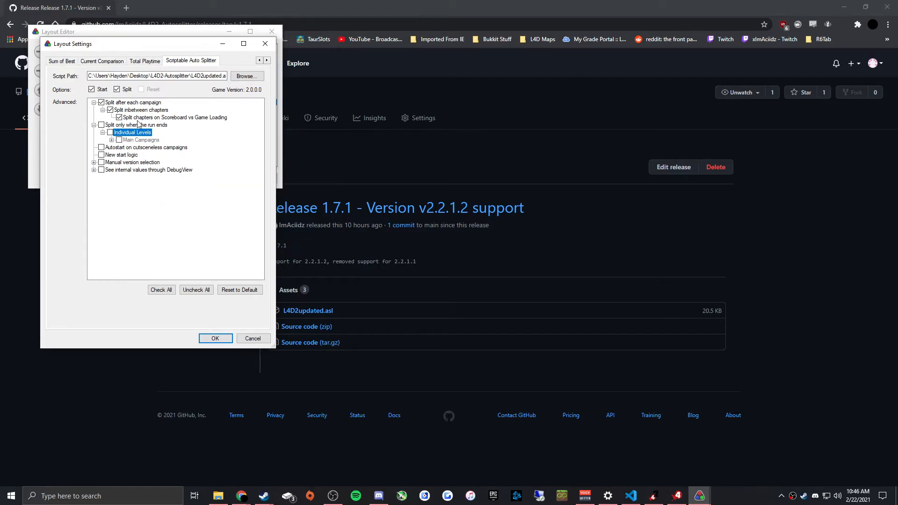
mouse_move(111, 159)
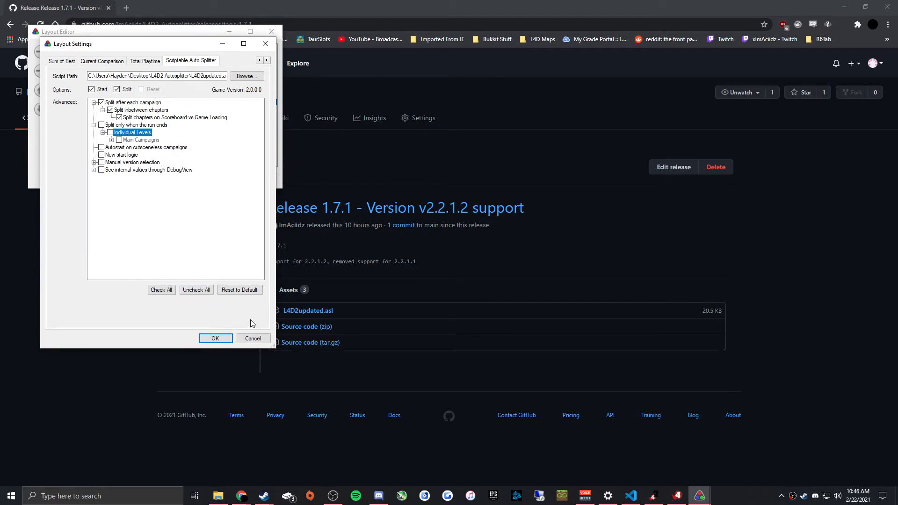
Cancel out of Layout Settings and the Layout Editor.
click(215, 338)
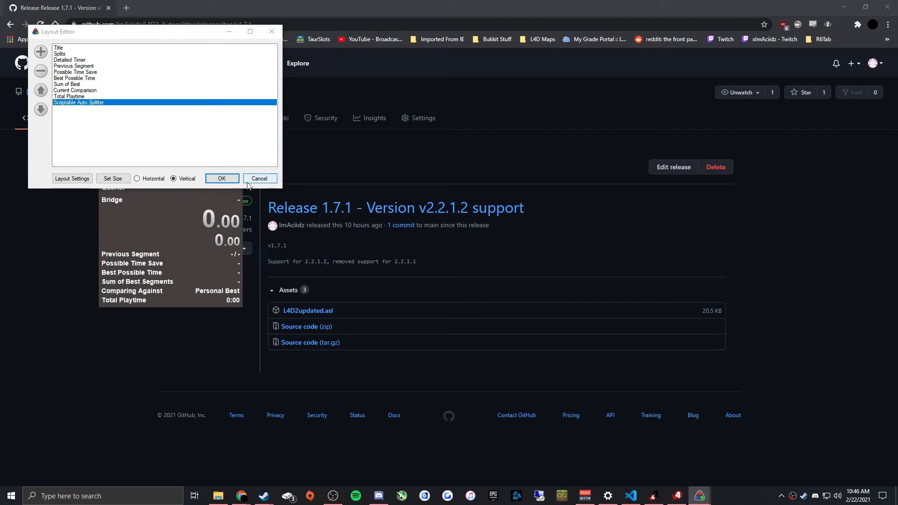
click(221, 178)
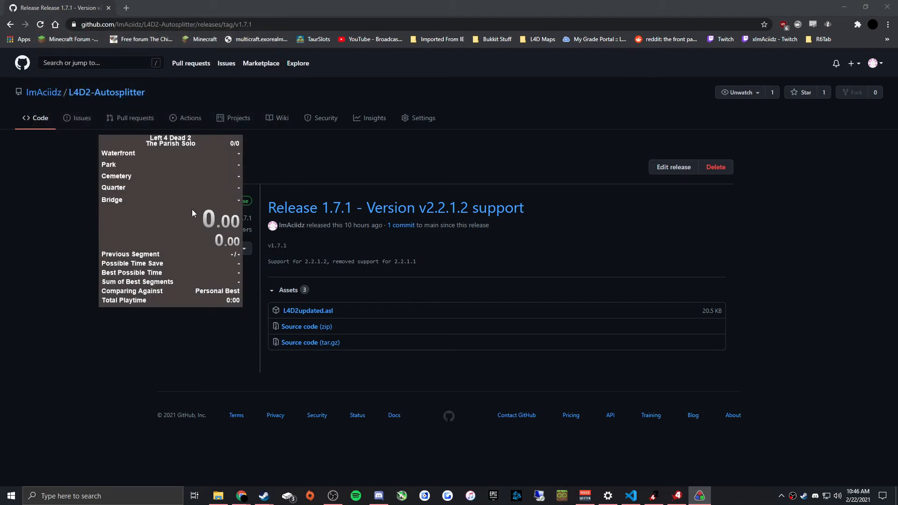
mouse_move(187, 220)
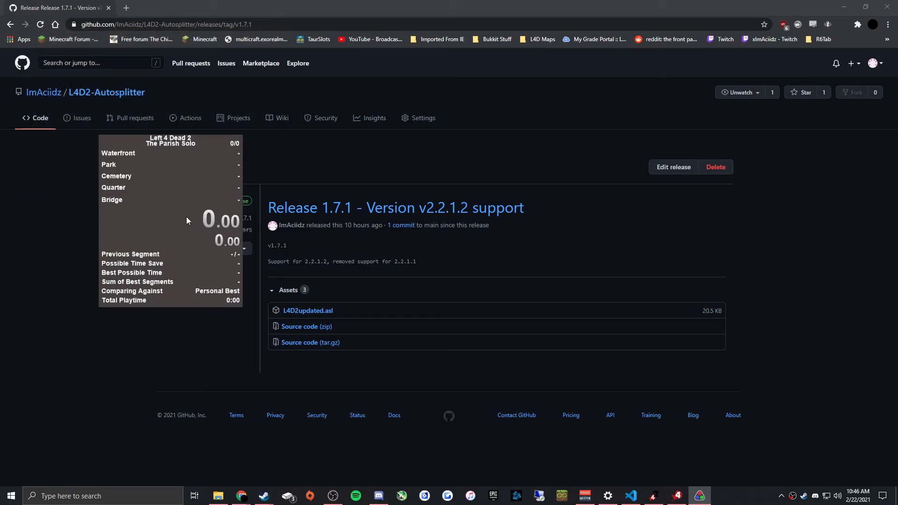
mouse_move(187, 207)
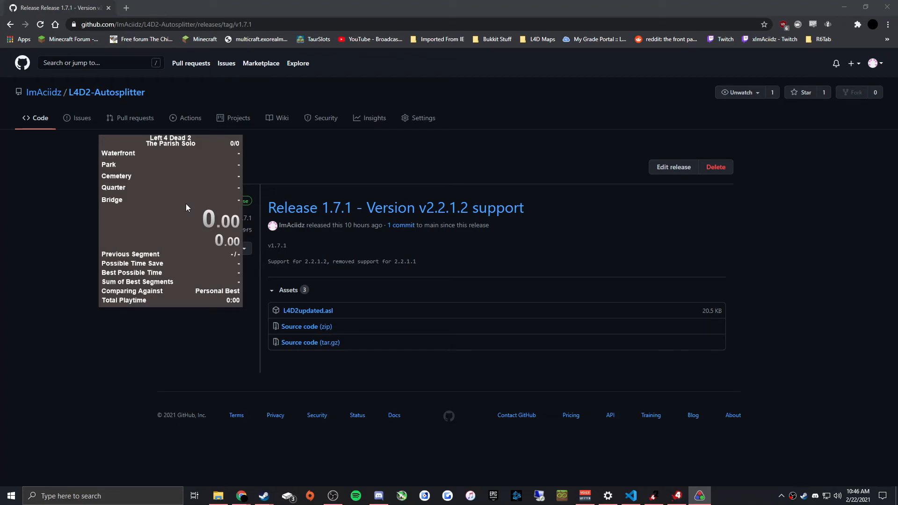
mouse_move(187, 188)
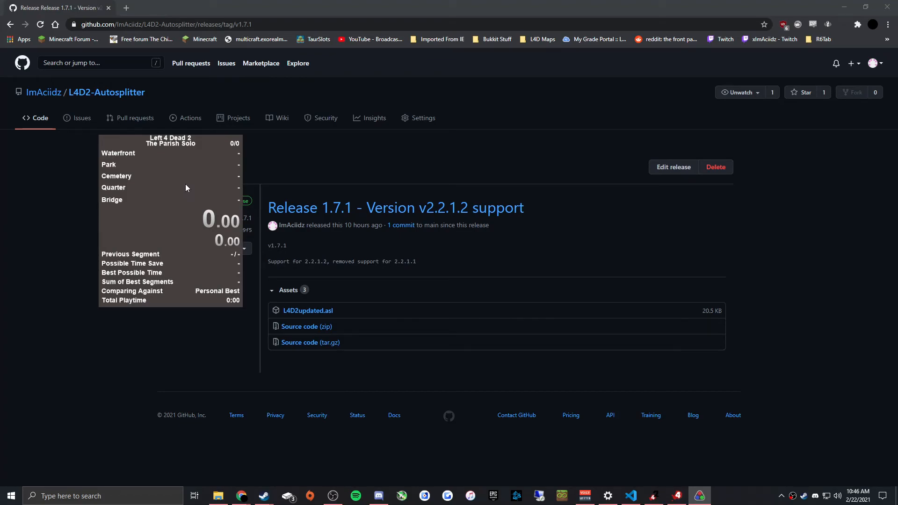
mouse_move(390, 423)
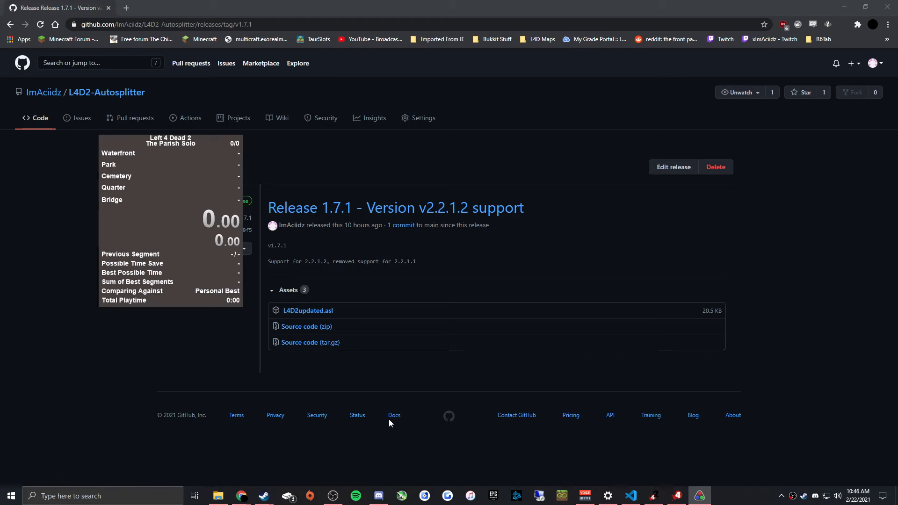
mouse_move(633, 410)
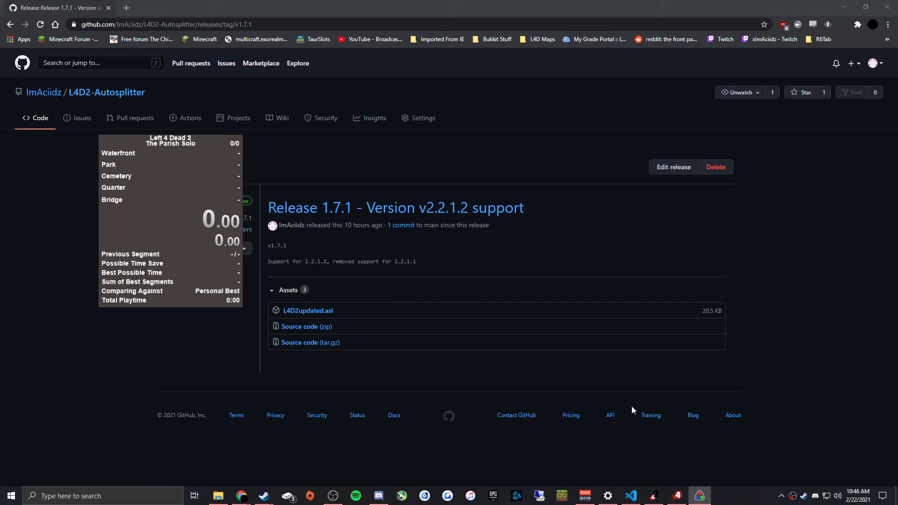
mouse_move(592, 394)
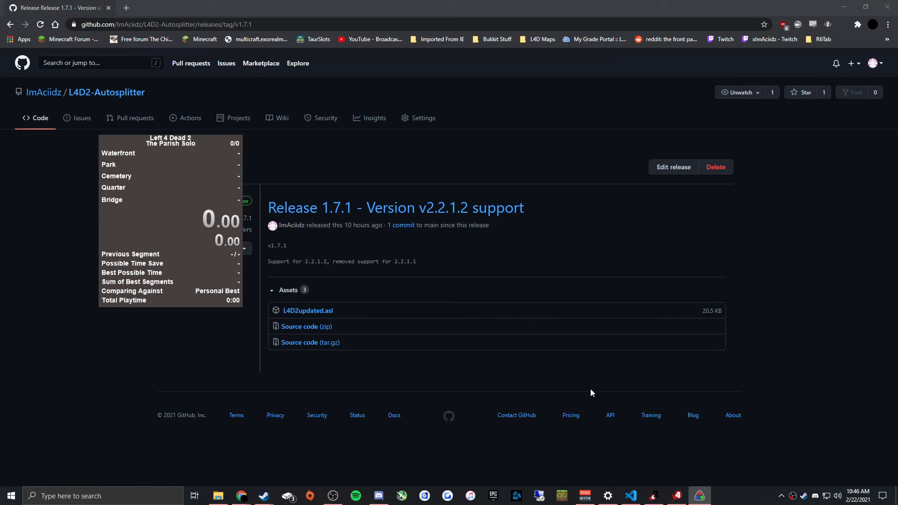
mouse_move(589, 392)
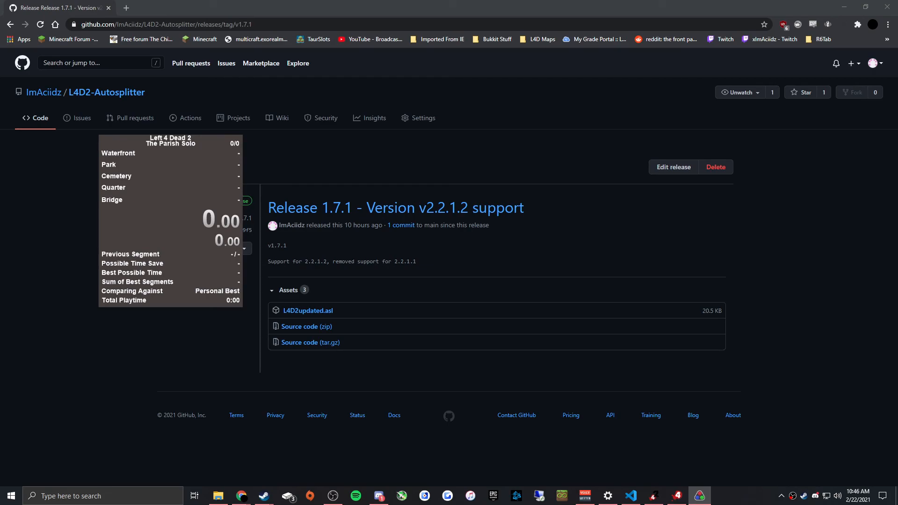
mouse_move(332, 82)
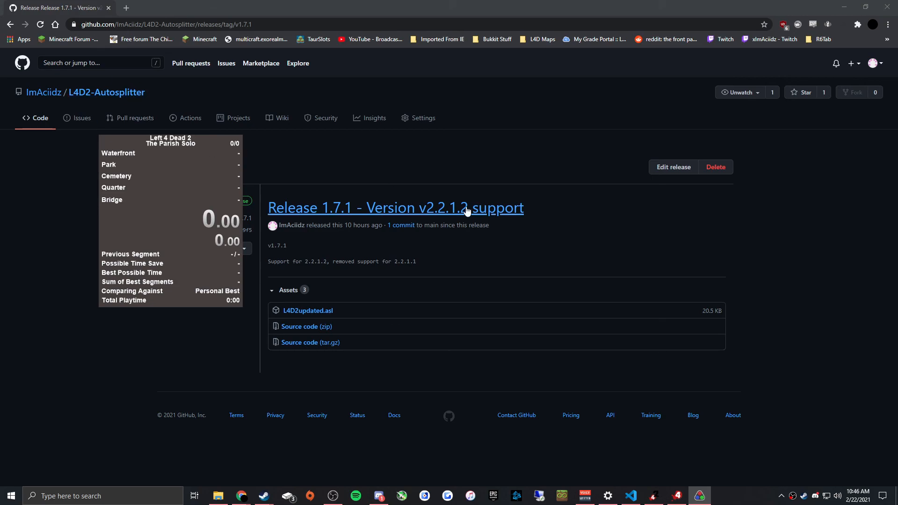
mouse_move(138, 76)
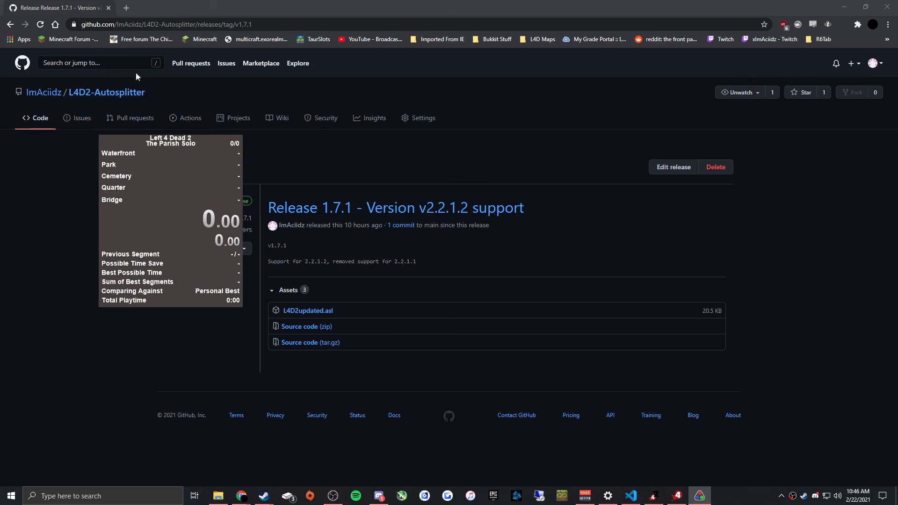